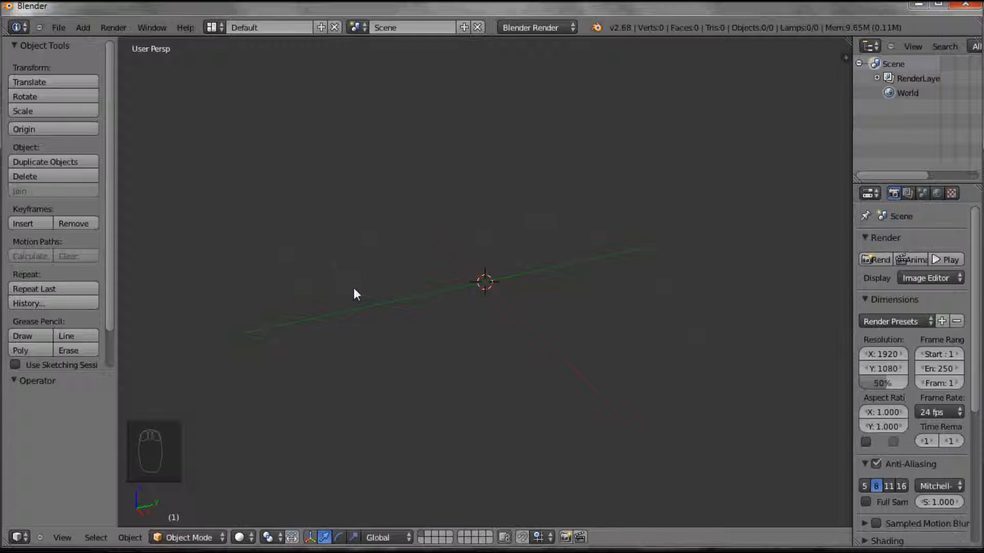
mouse_move(111, 494)
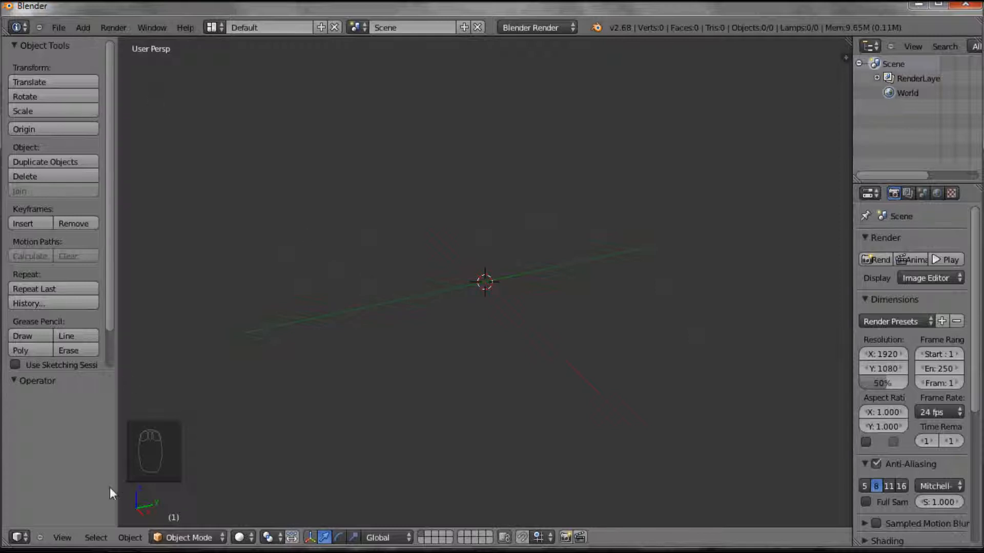
Step: Switch the viewport to Top view of the empty scene
left_click(61, 537)
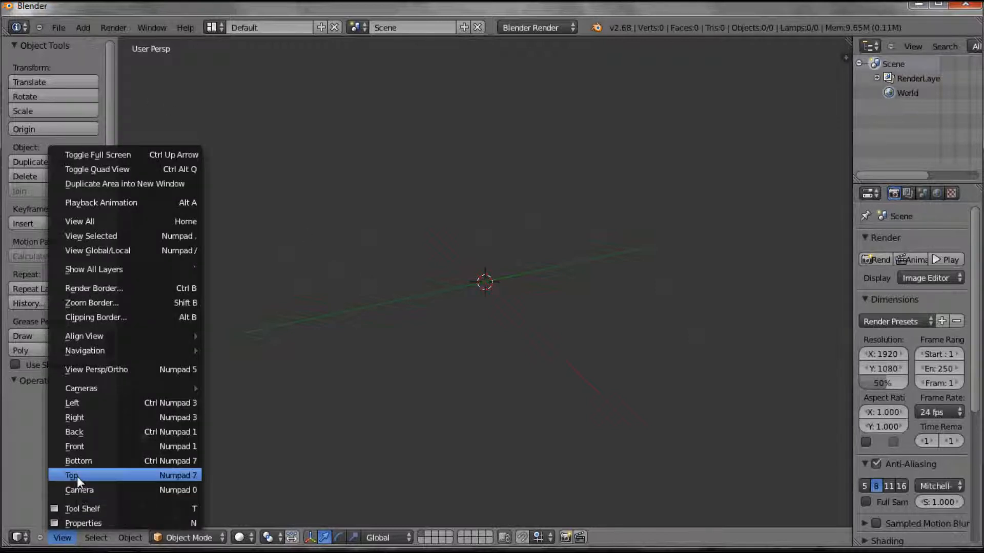
left_click(72, 475)
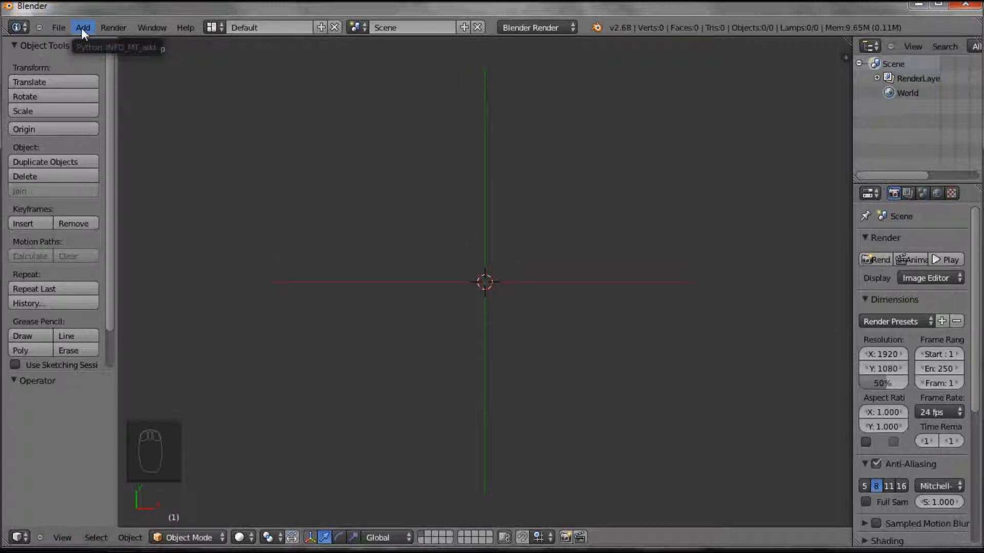
Step: Add a metaball Ball and move it along X to about -8
left_click(82, 27)
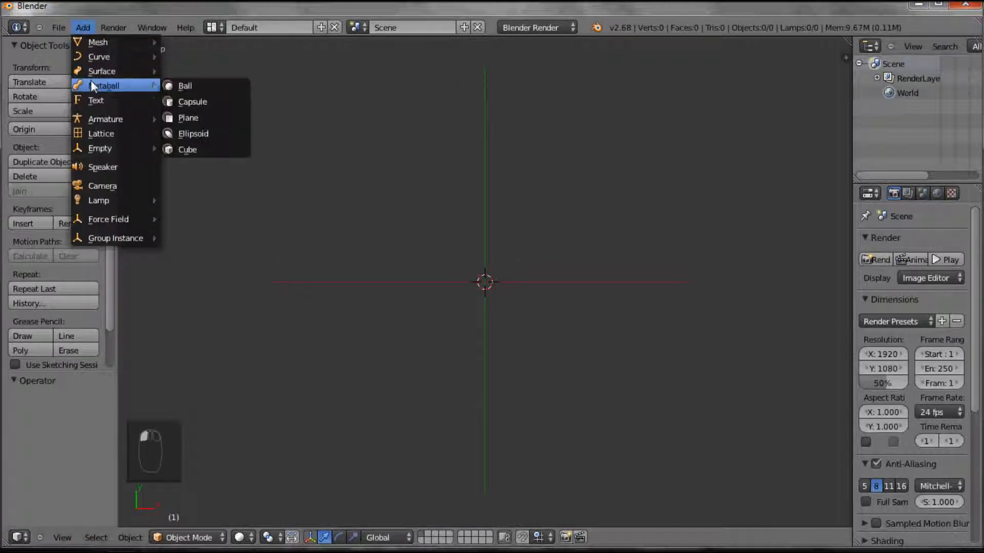
mouse_move(185, 86)
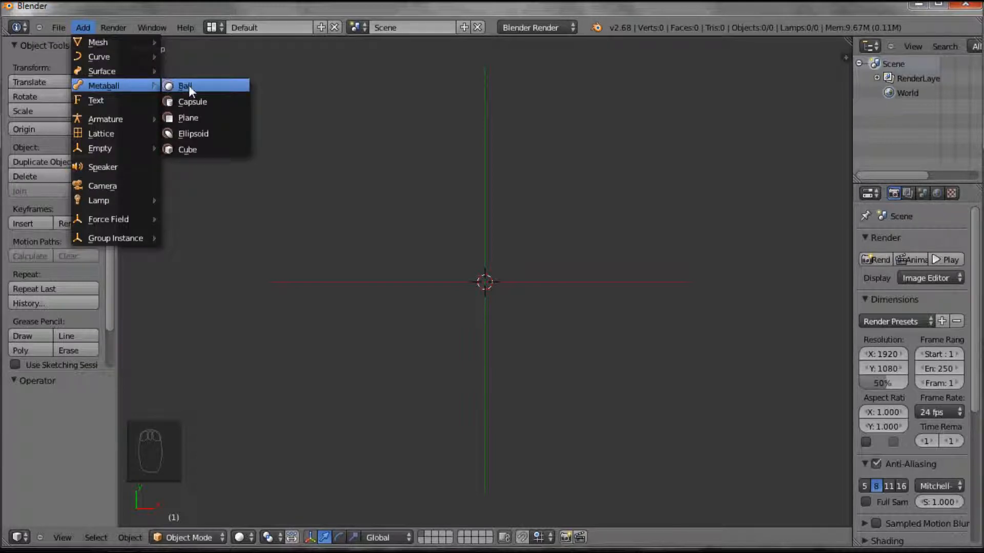
left_click(185, 86)
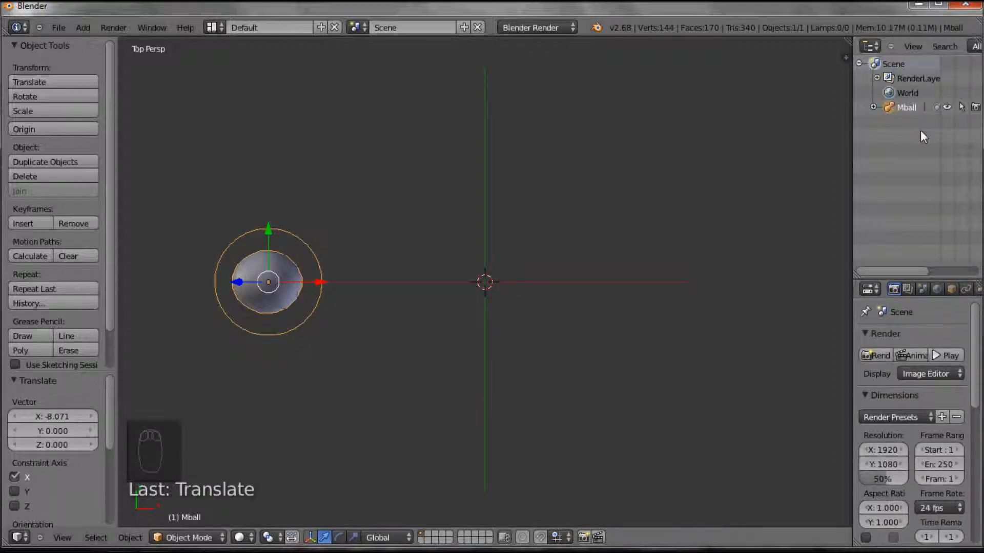
mouse_move(411, 244)
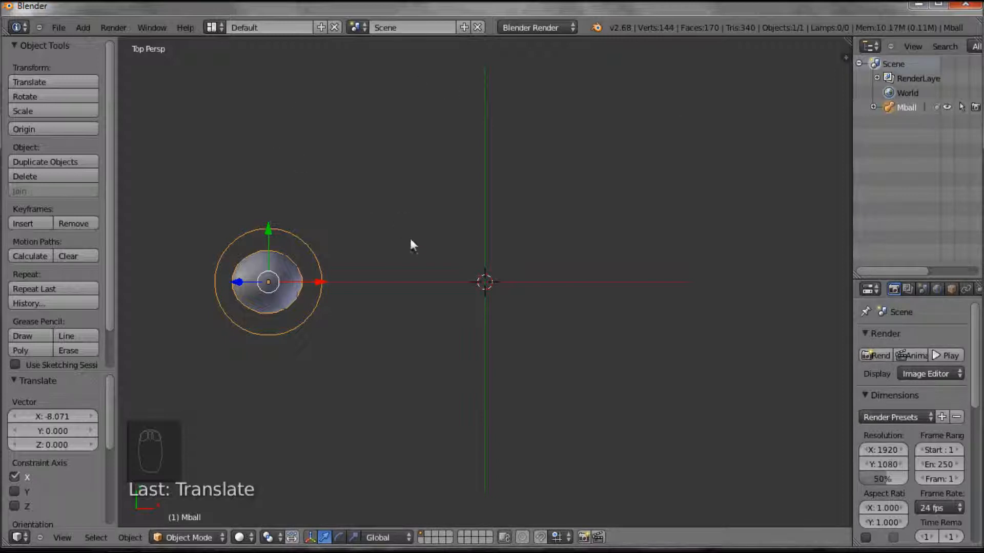
mouse_move(424, 295)
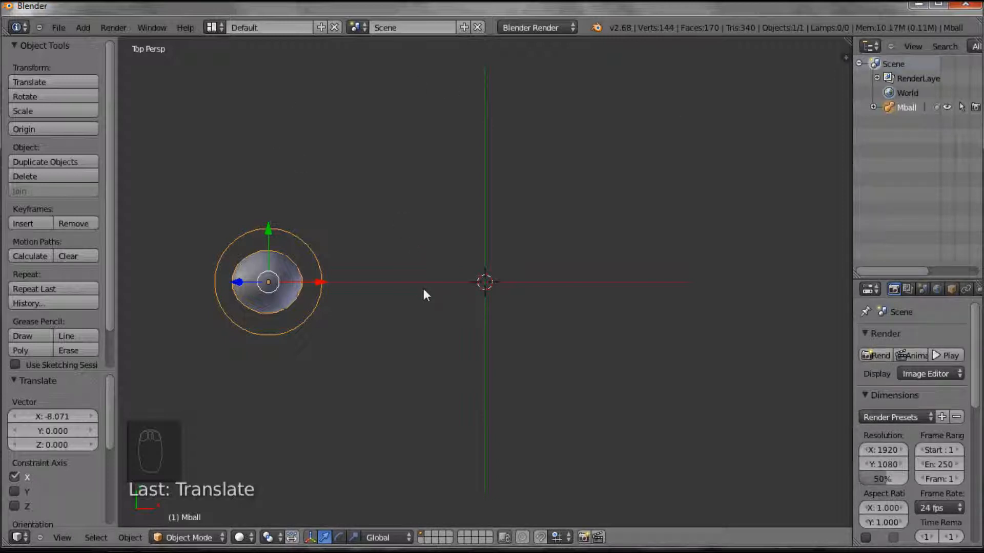
mouse_move(216, 111)
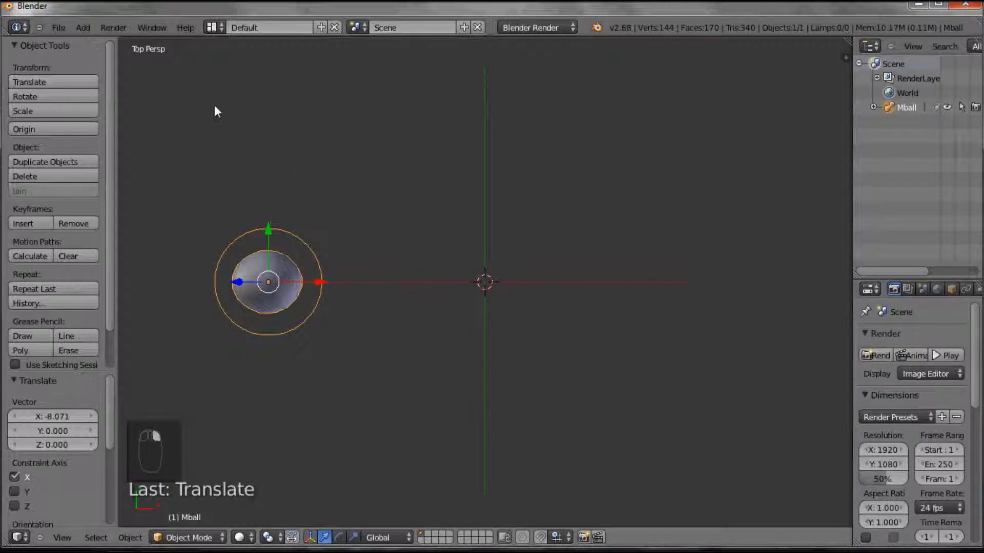
Step: Add a metaball Capsule at X about -4.28, then select capsule and ball
left_click(82, 27)
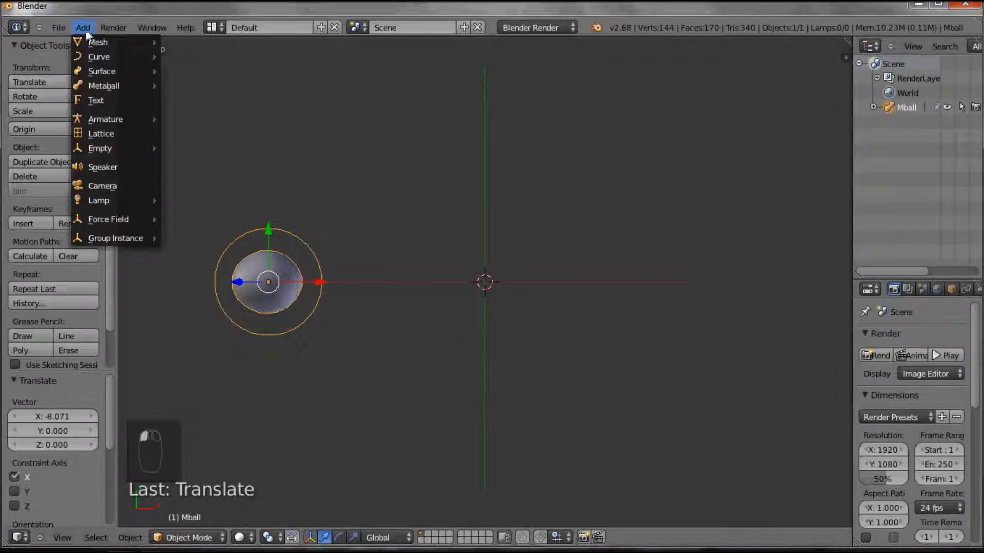
mouse_move(104, 86)
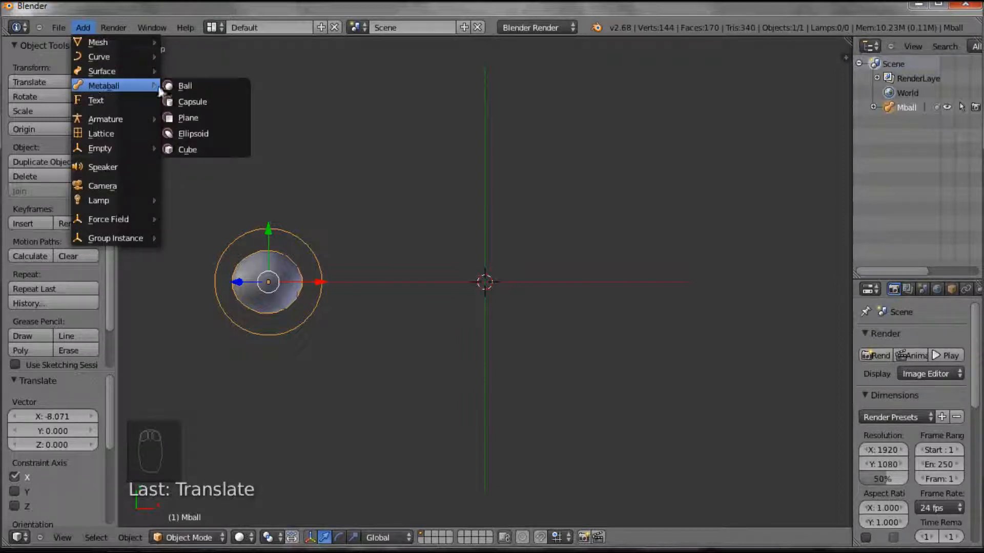
left_click(192, 102)
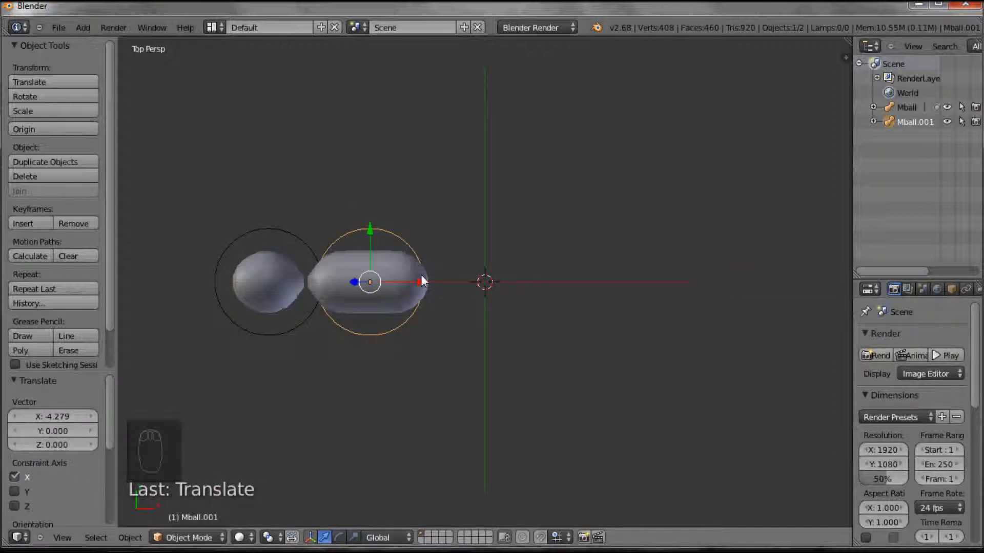
mouse_move(323, 317)
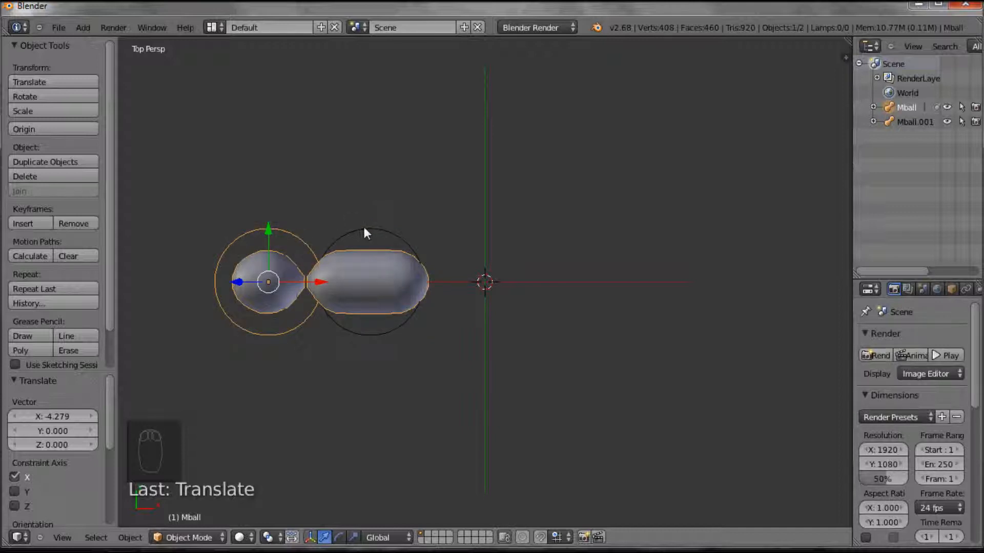
left_click(370, 281)
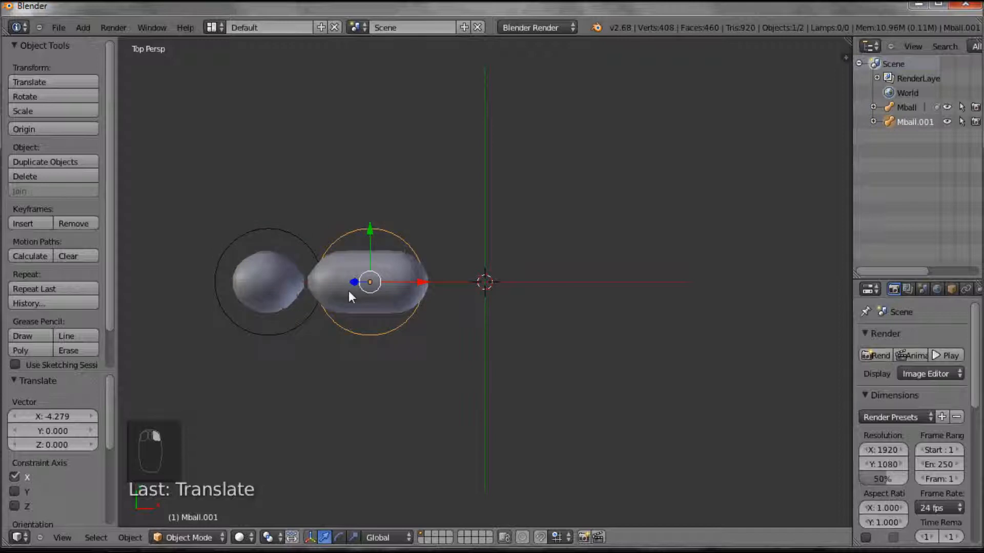
left_click(266, 282)
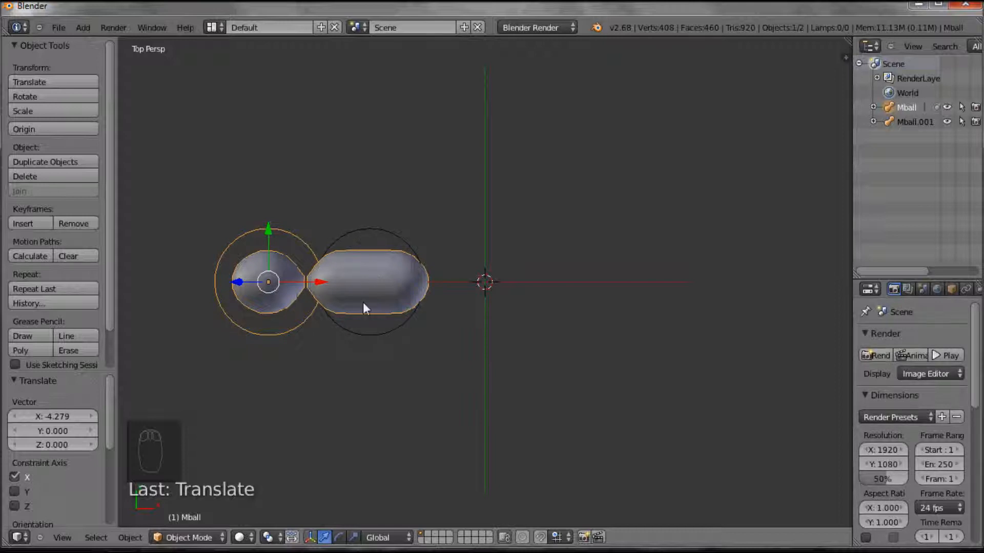
mouse_move(371, 235)
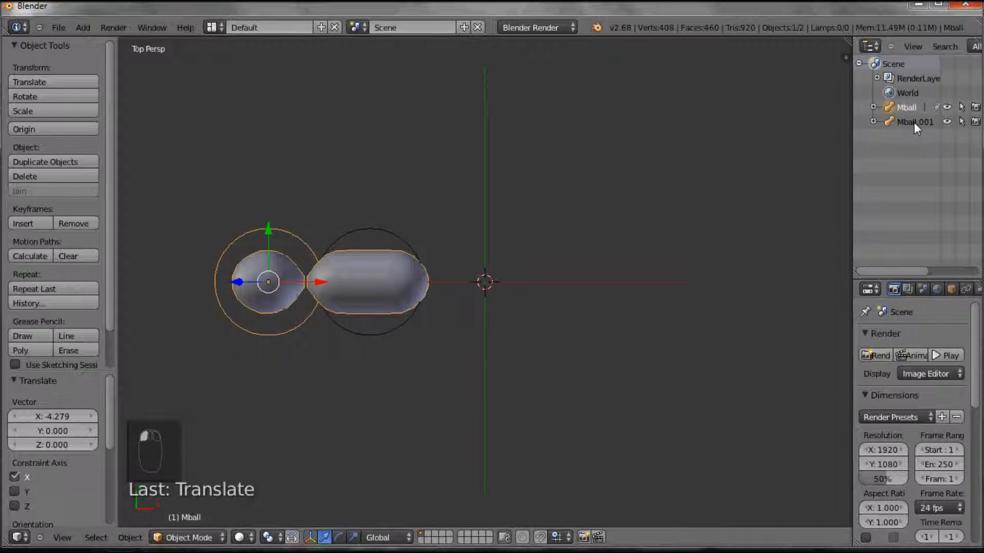
Step: Undo a trial rotation and move the capsule along X to about -1.52
left_click(370, 282)
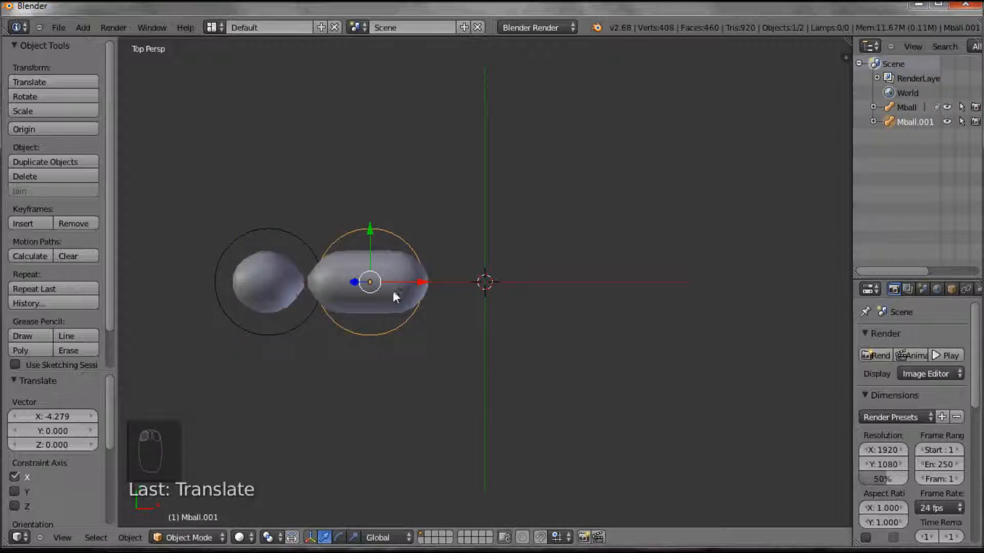
mouse_move(384, 318)
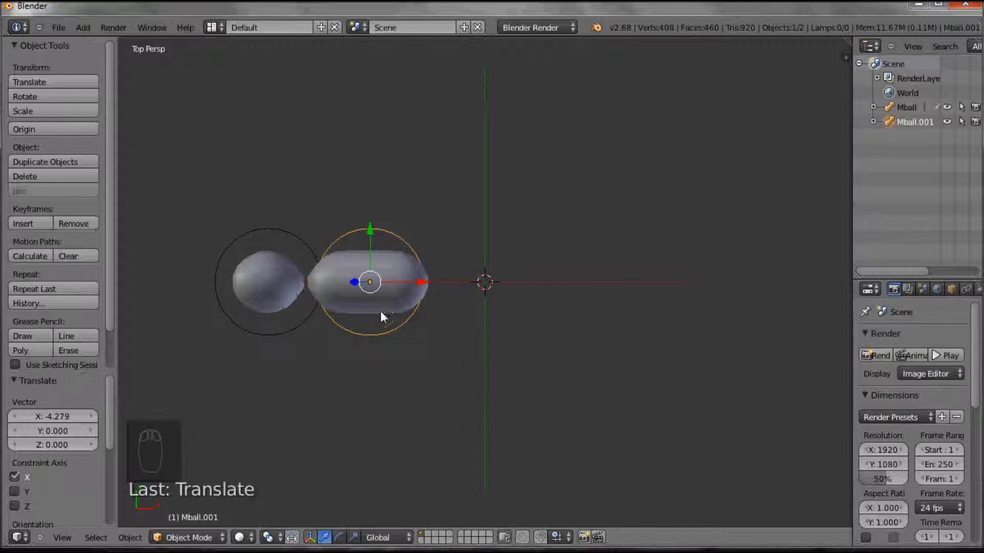
mouse_move(442, 321)
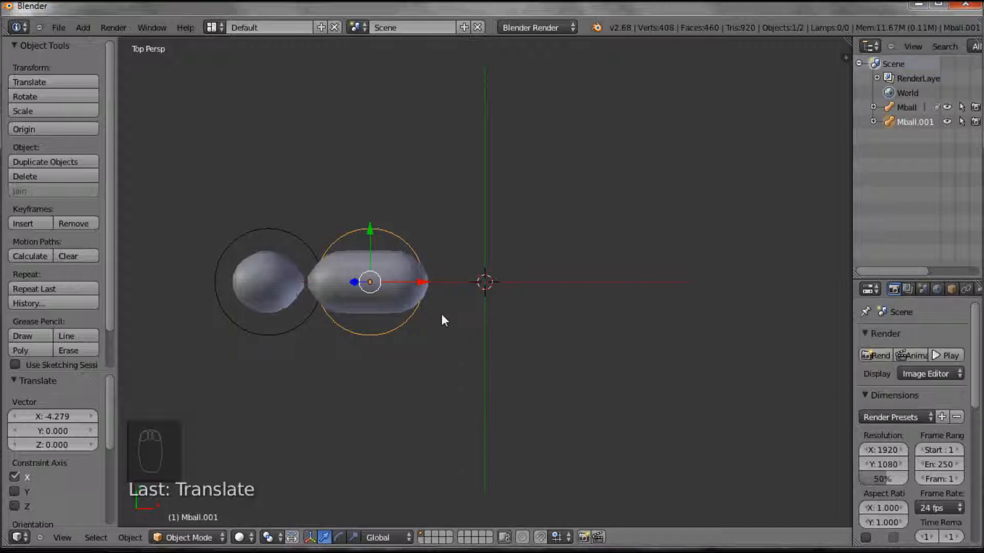
mouse_move(595, 273)
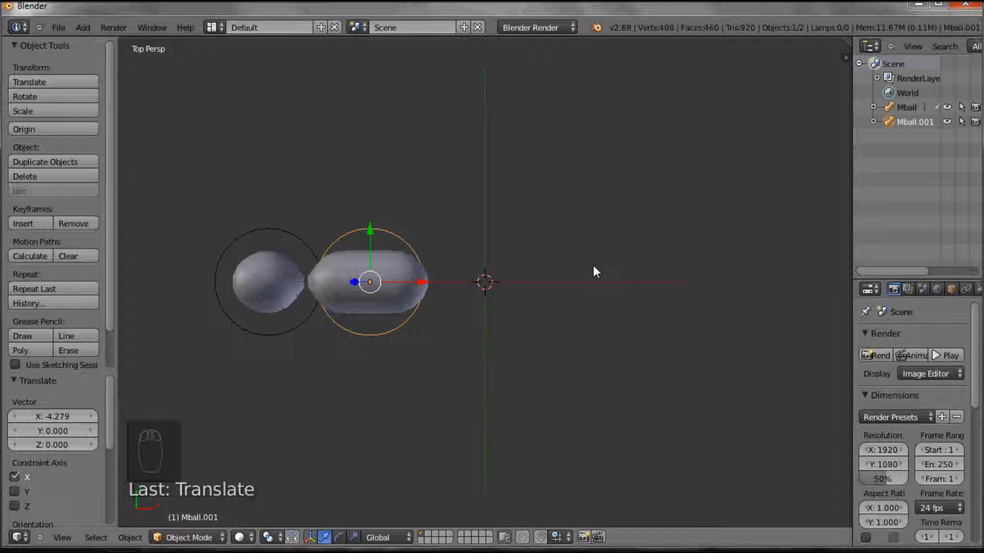
key("r")
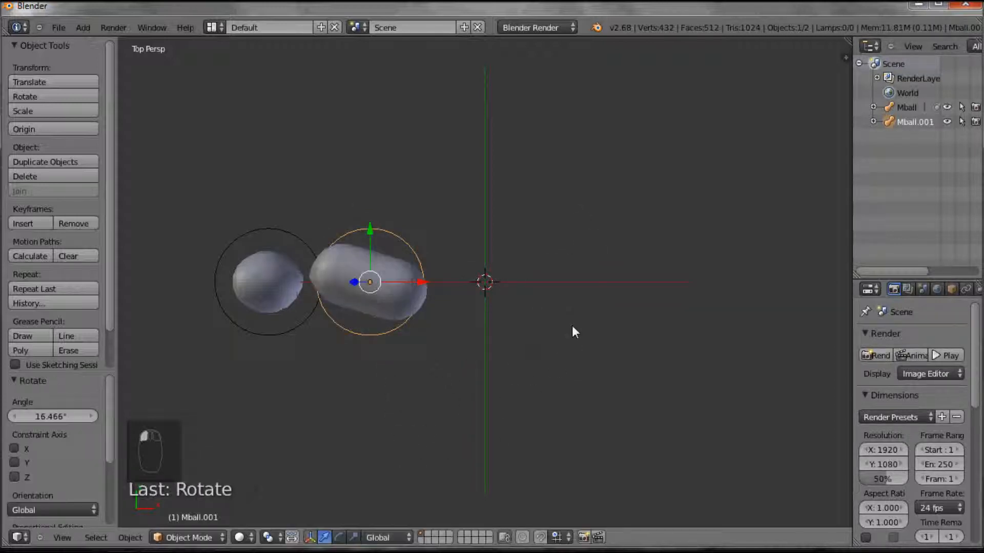
key("ctrl+z")
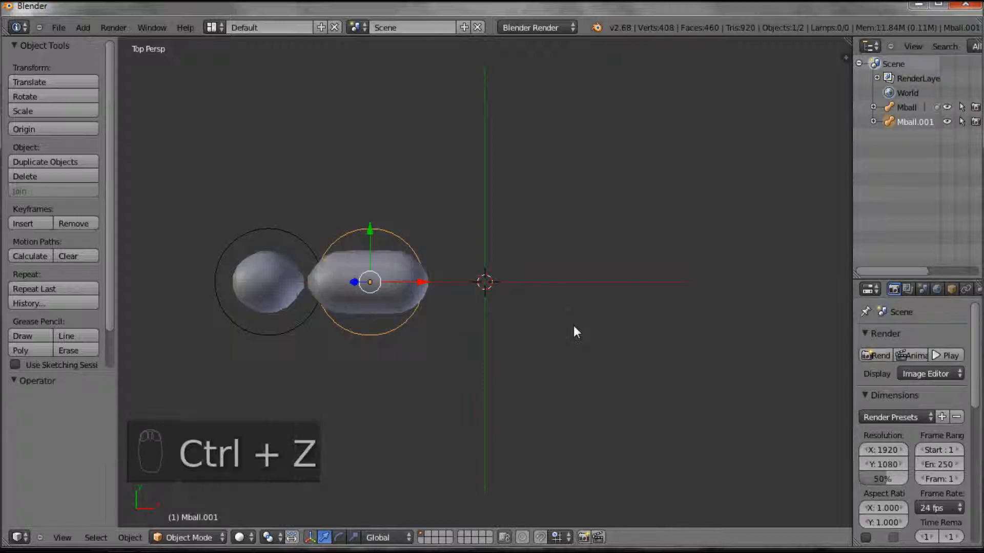
key("ctrl+z")
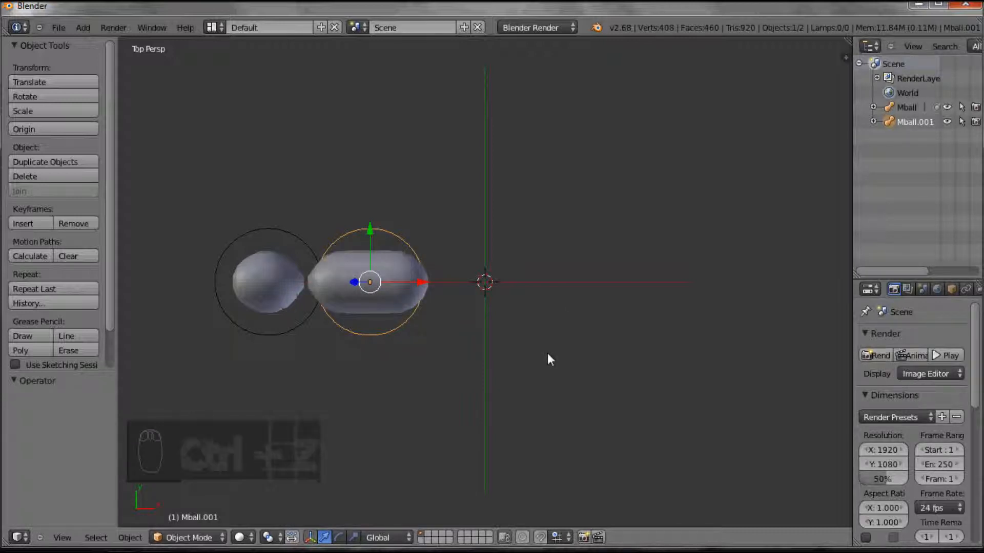
key("r")
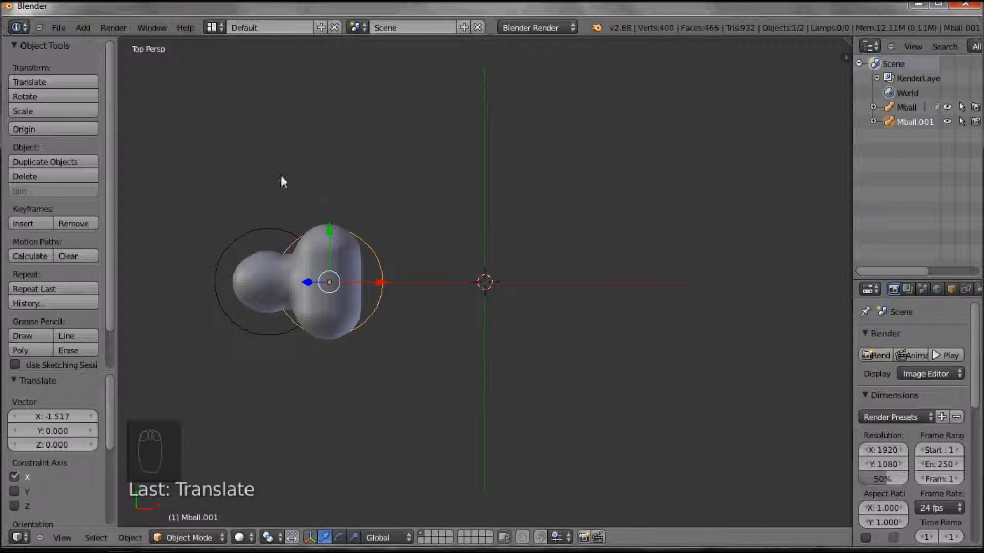
Step: Add a metaball Cube and move it along X to about -2.52
left_click(82, 27)
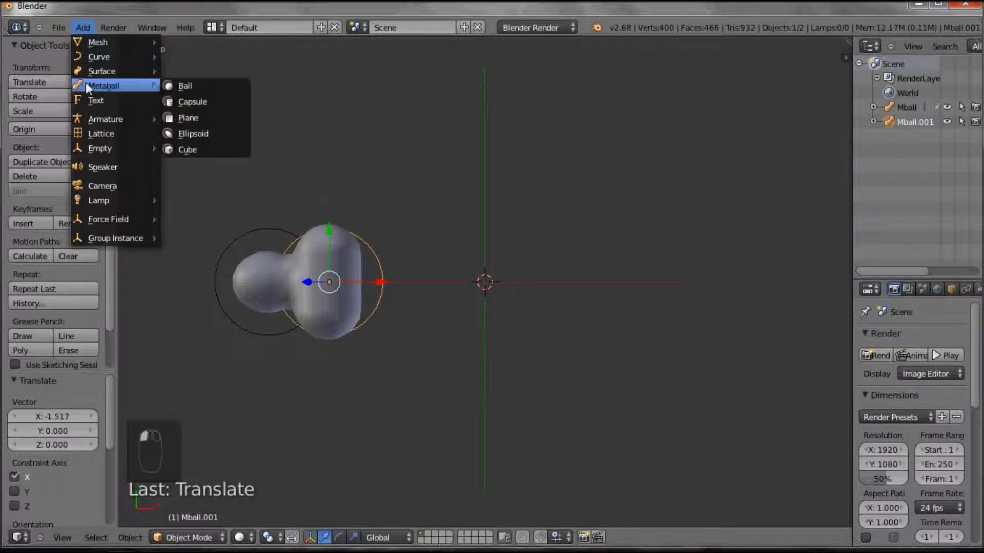
left_click(188, 117)
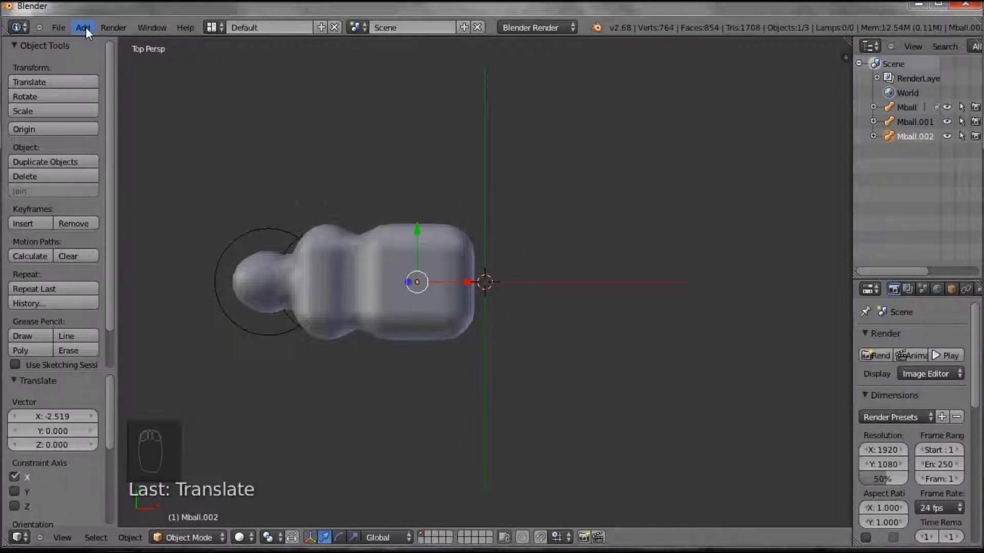
Step: Add a metaball Ellipsoid at X about 2.09 and scale it up
left_click(82, 27)
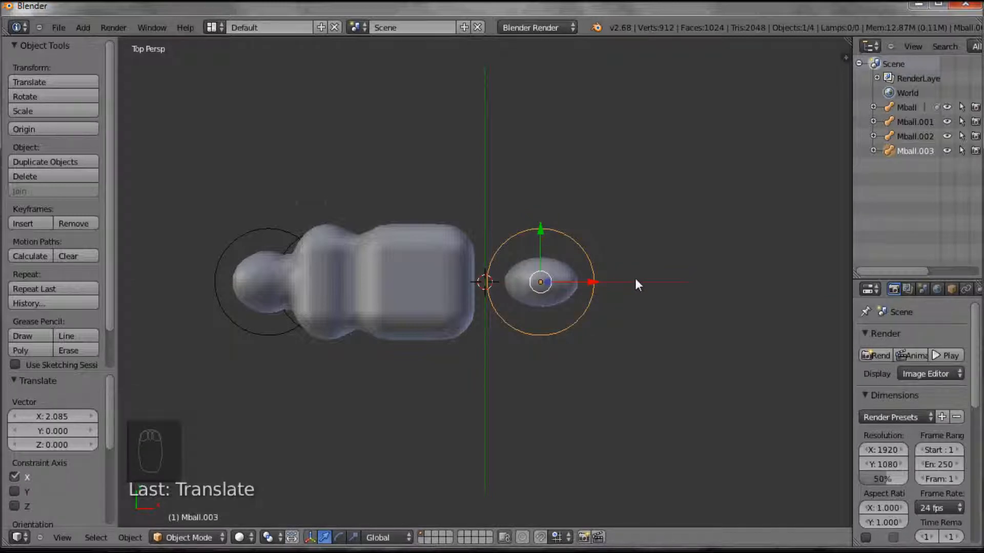
key("s")
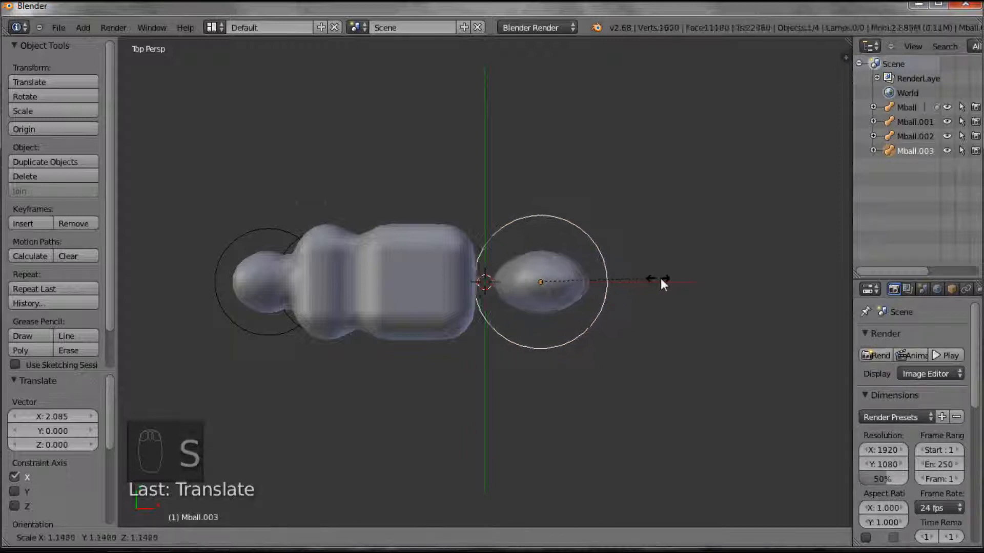
mouse_move(715, 278)
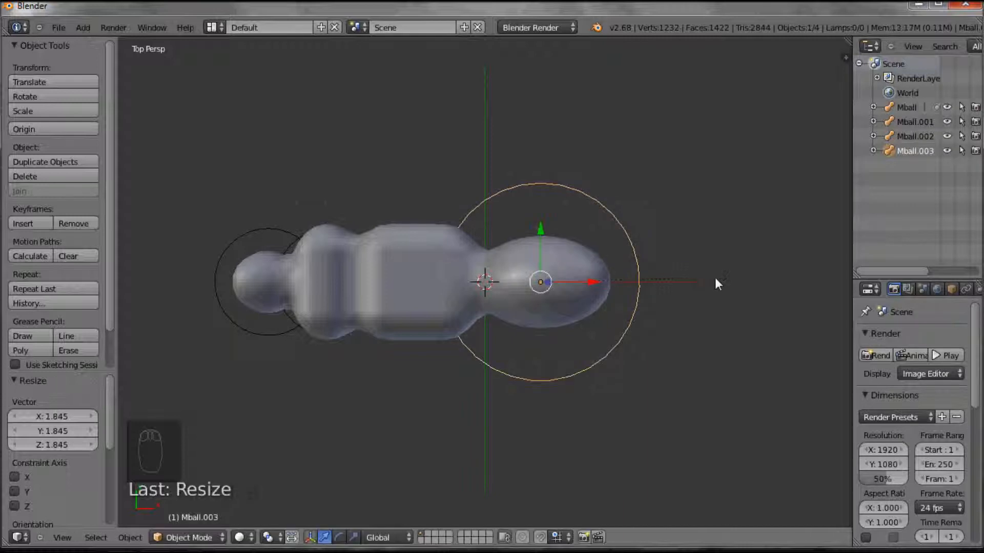
mouse_move(82, 28)
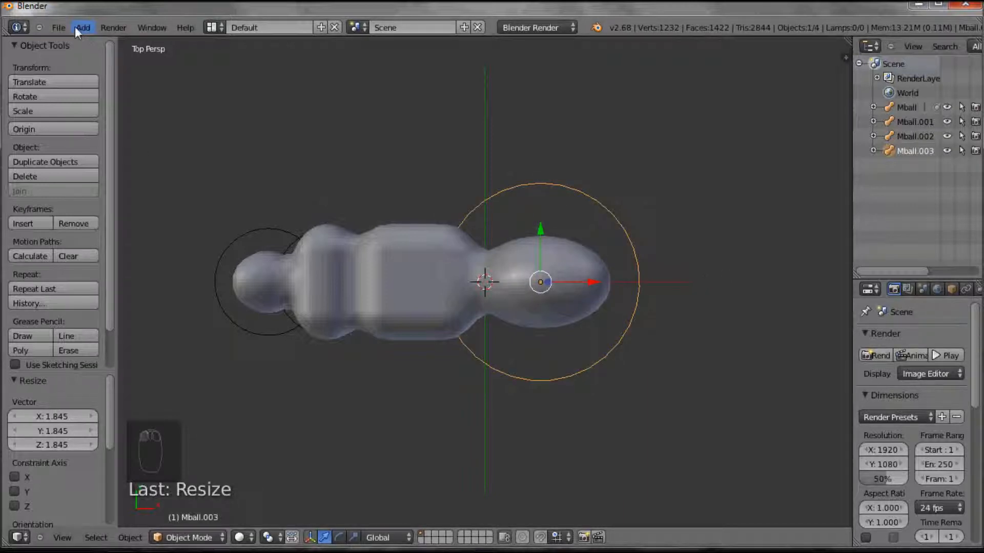
Step: Add a metaball Cube at the right end, X about 6.28
left_click(82, 27)
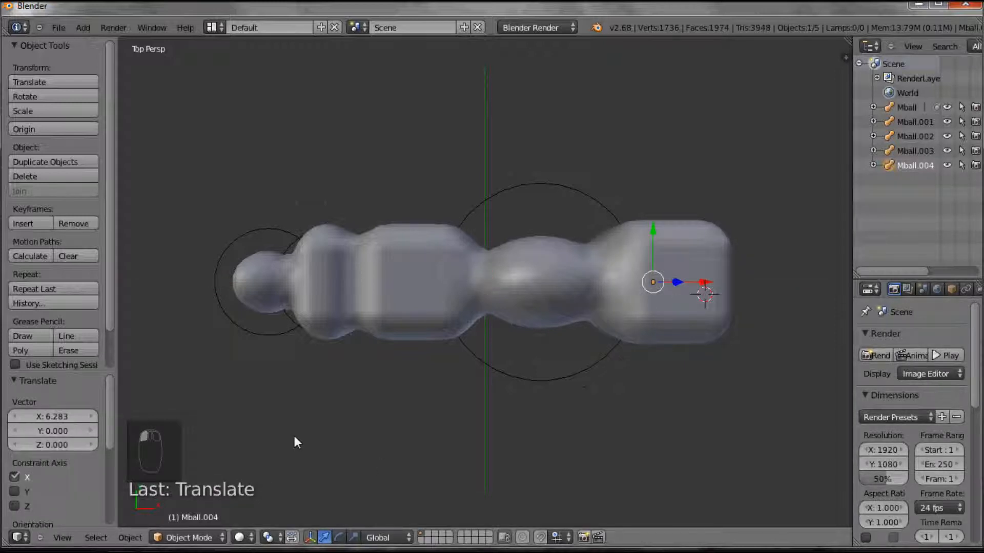
mouse_move(335, 264)
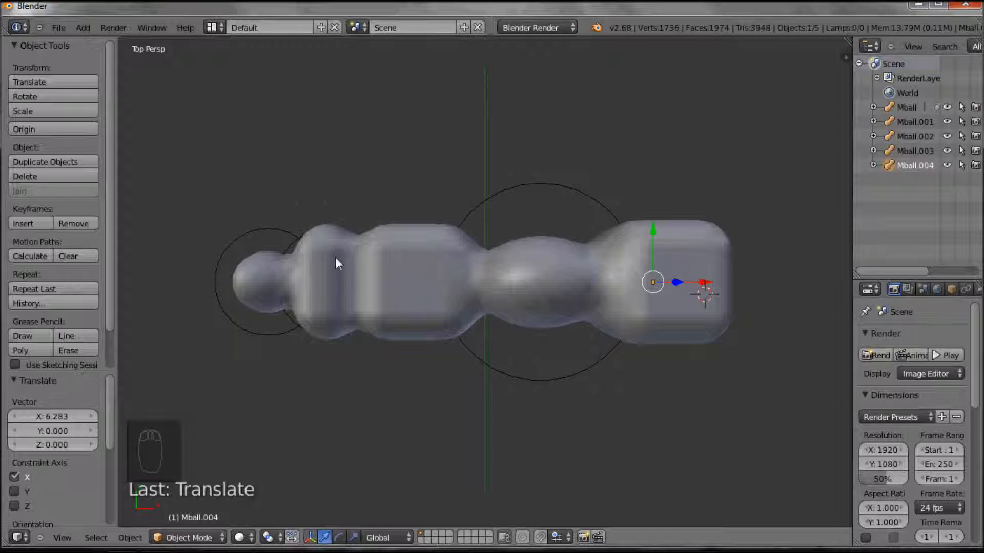
Step: Select the leftmost Mball sphere and switch to Front view
left_click(263, 282)
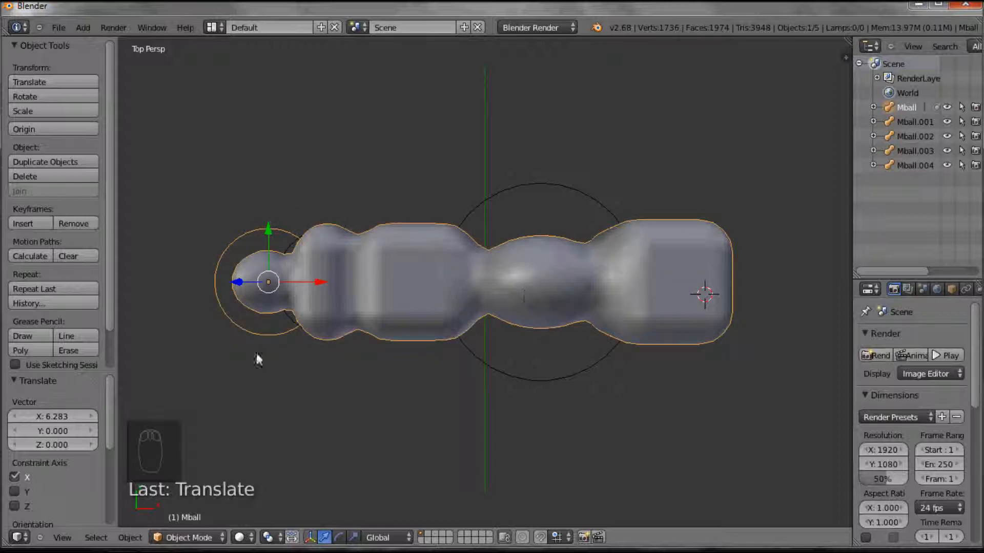
left_click(61, 538)
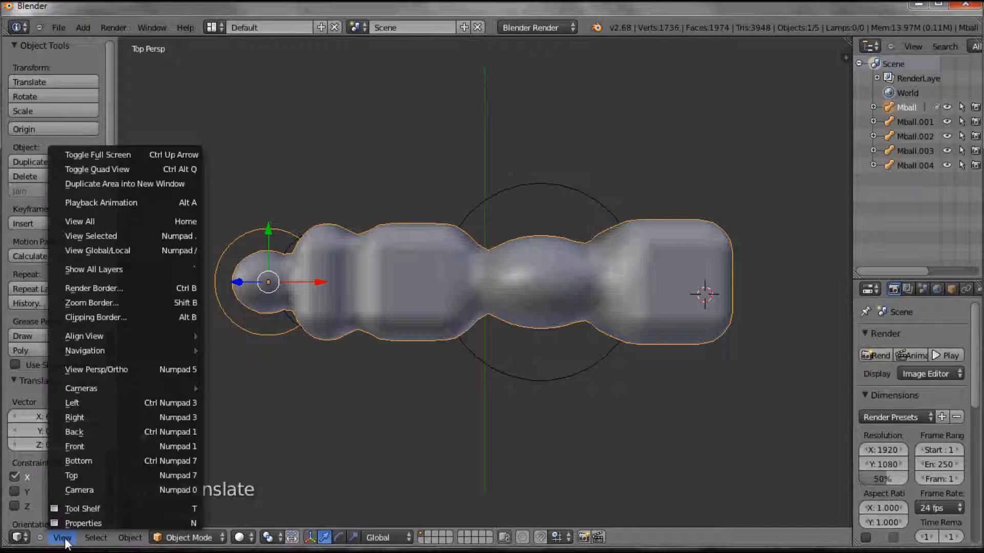
left_click(73, 446)
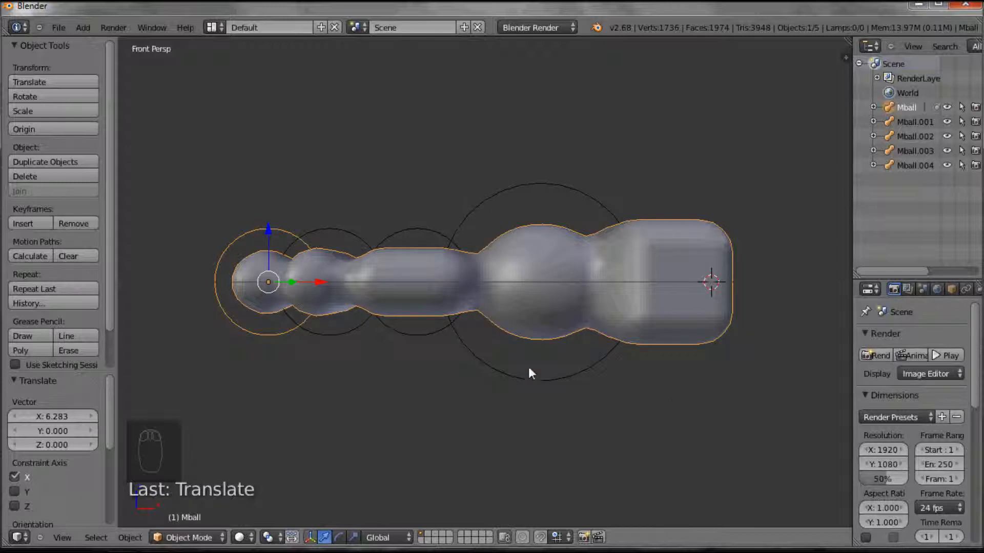
mouse_move(470, 394)
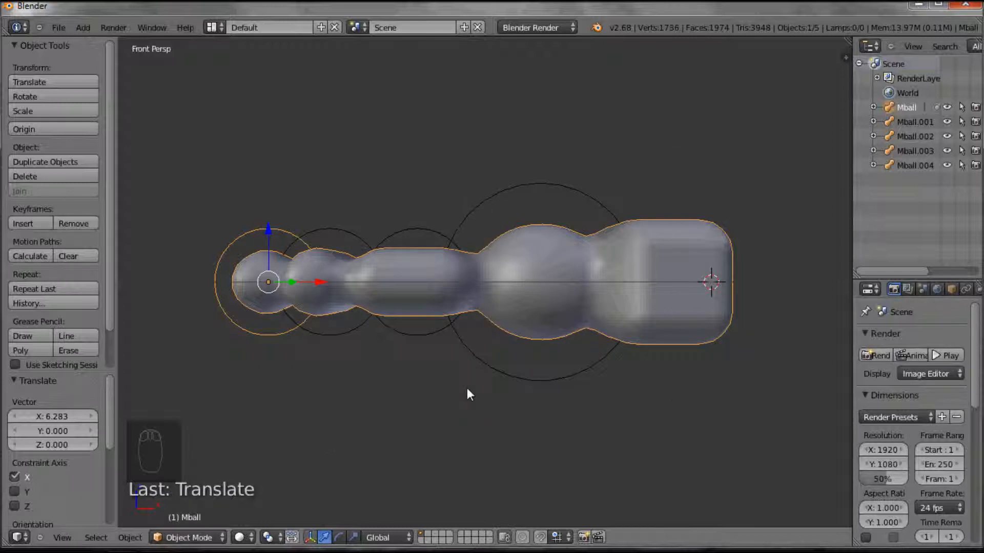
Step: Select all metaballs, rotate them 90°, and raise them about 10.1 along Z
key("a")
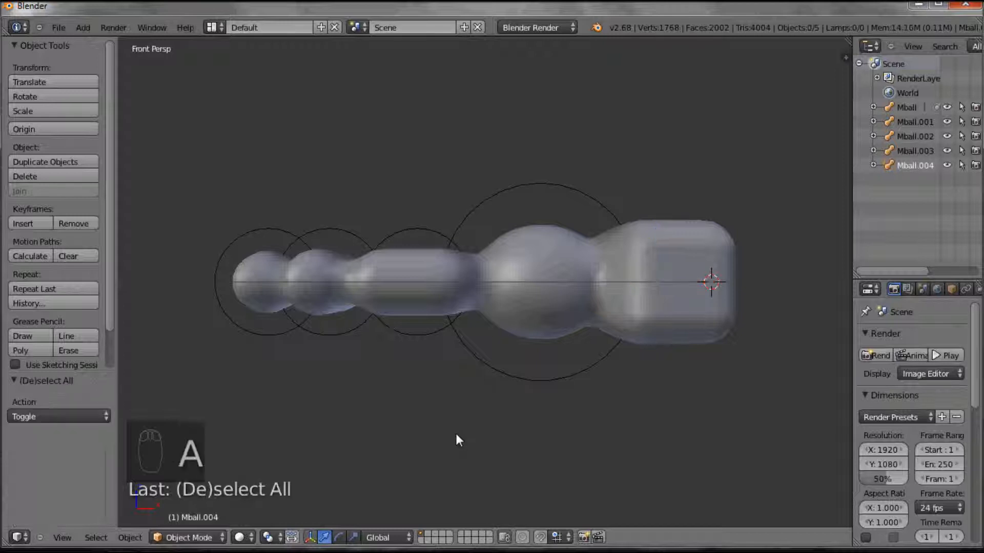
key("a")
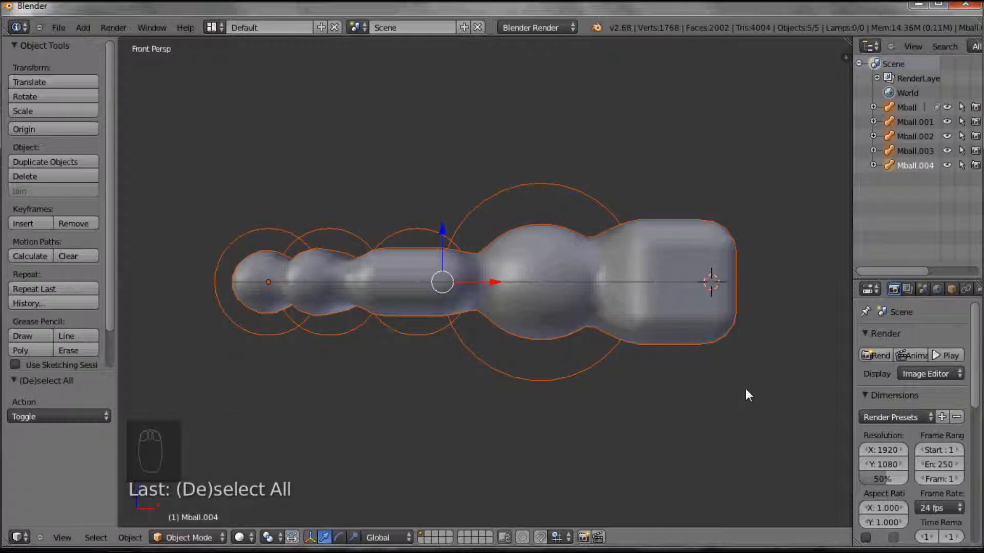
key("r")
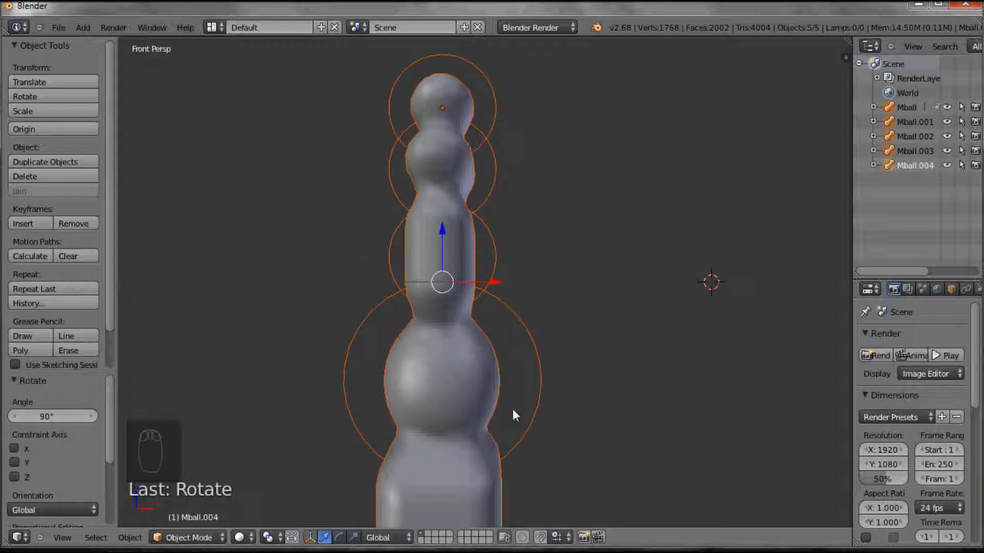
key("Home")
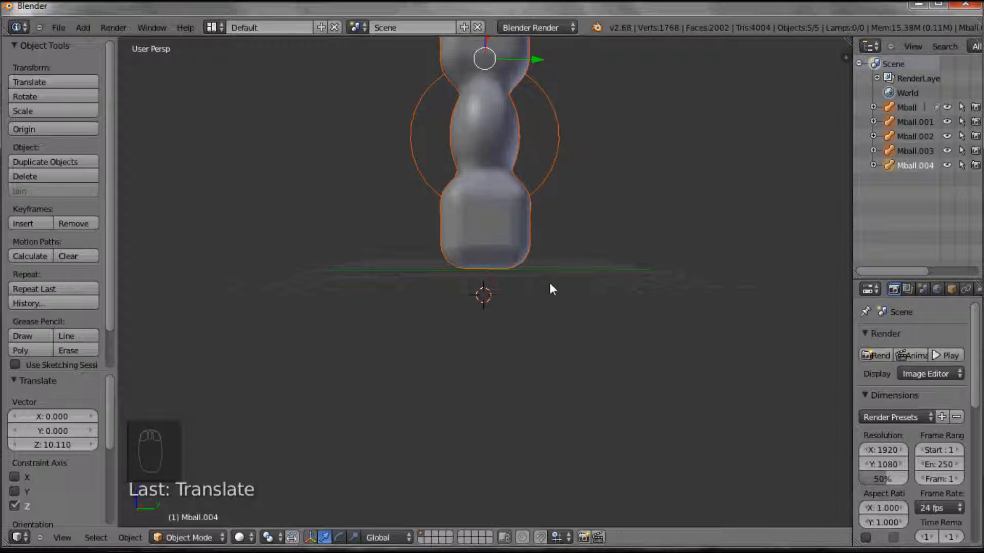
key("Home")
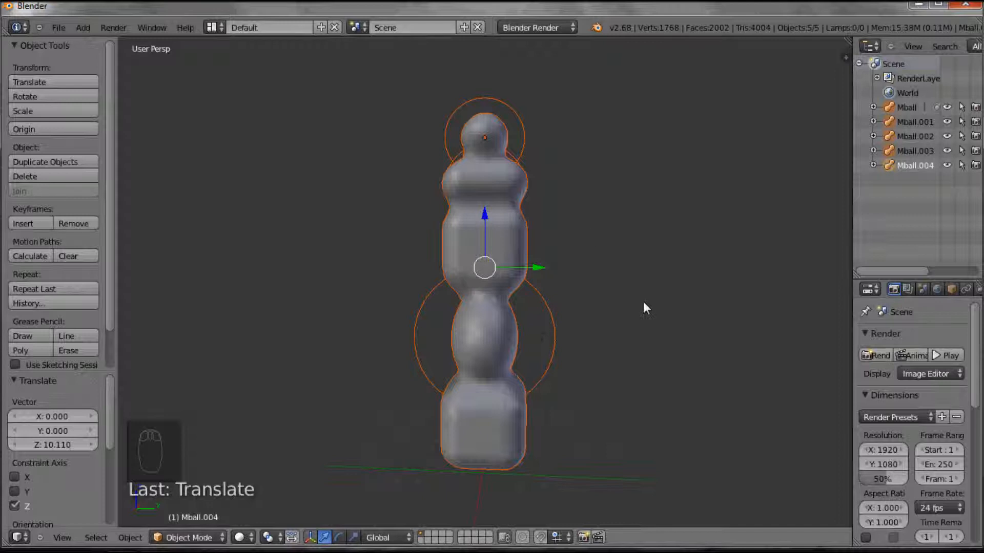
mouse_move(611, 312)
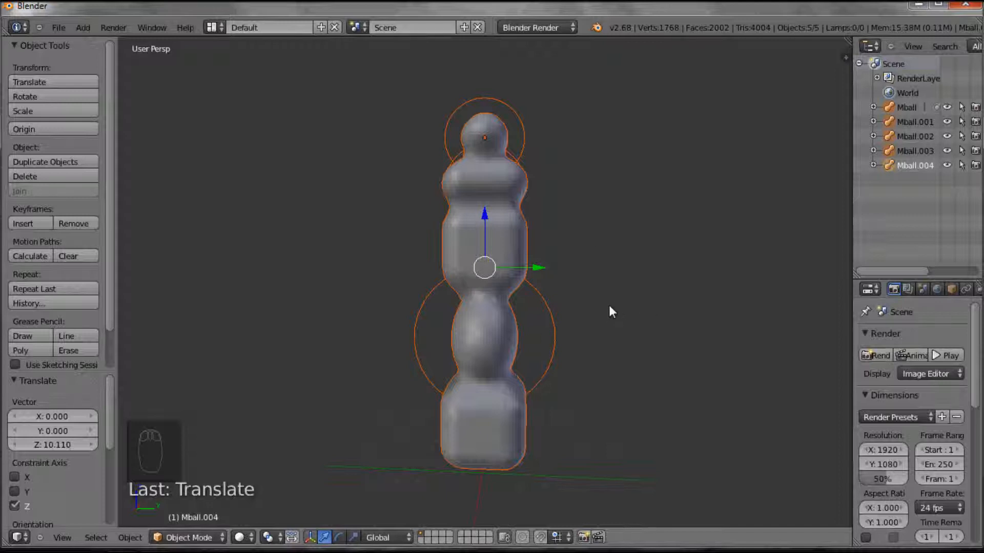
mouse_move(595, 313)
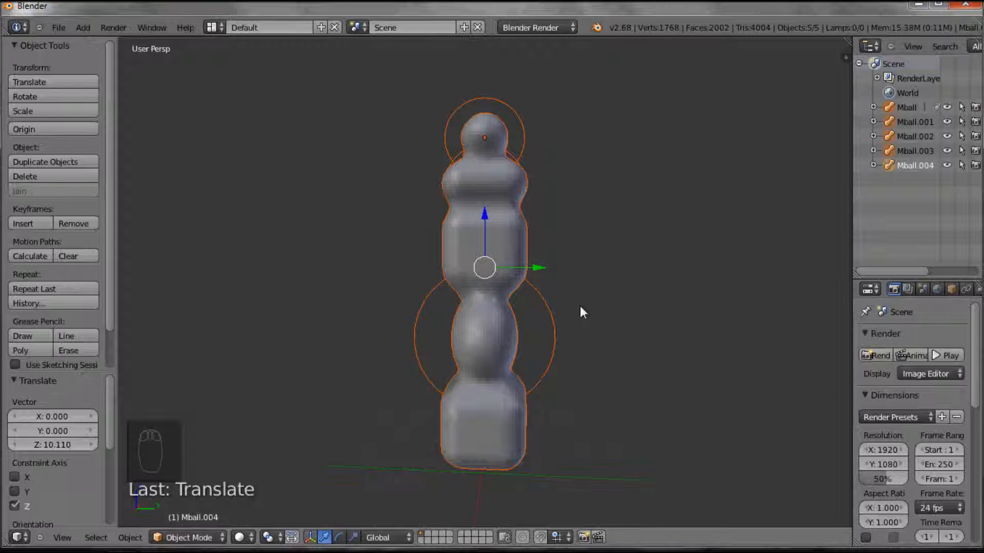
Step: Duplicate the column twice with Shift+D, placing copies side by side
key("shift+d")
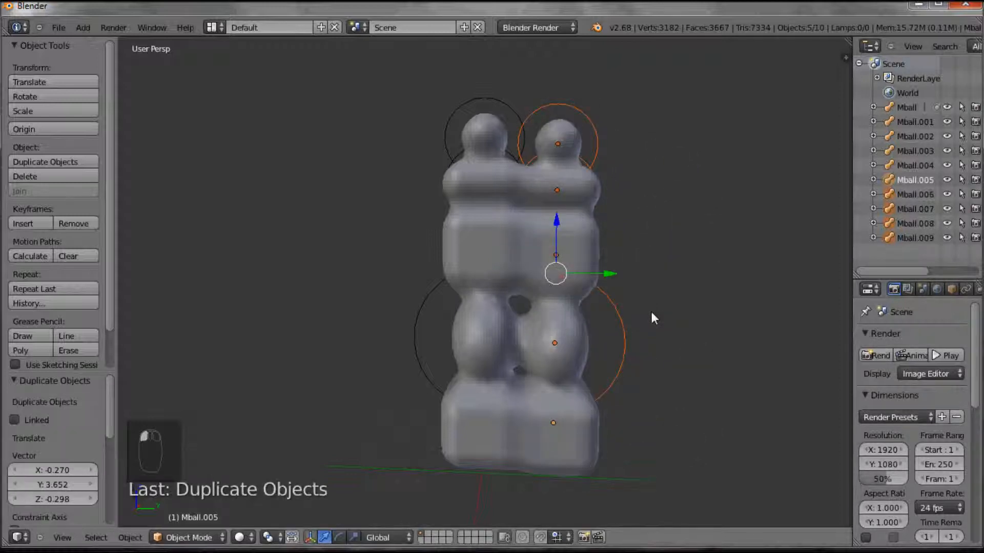
key("shift+d")
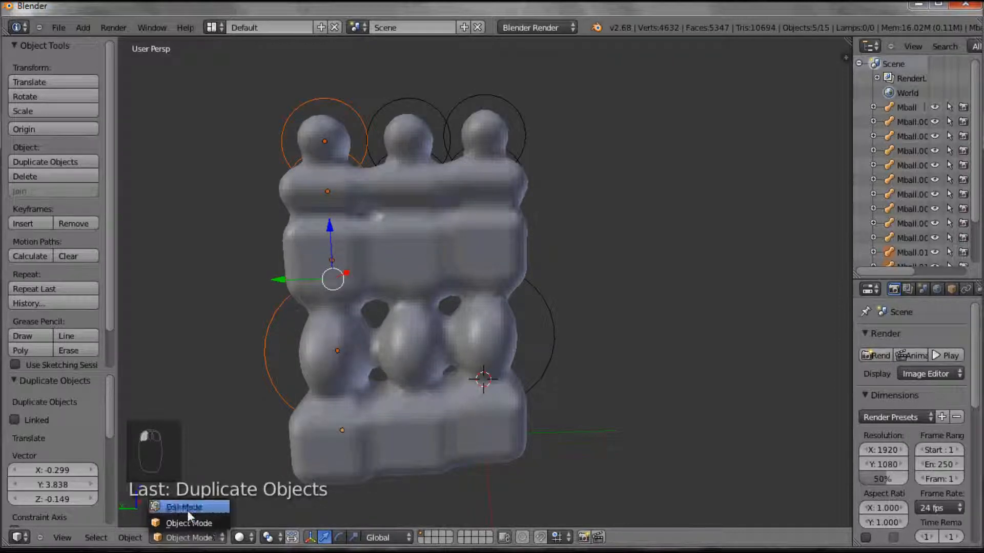
left_click(182, 507)
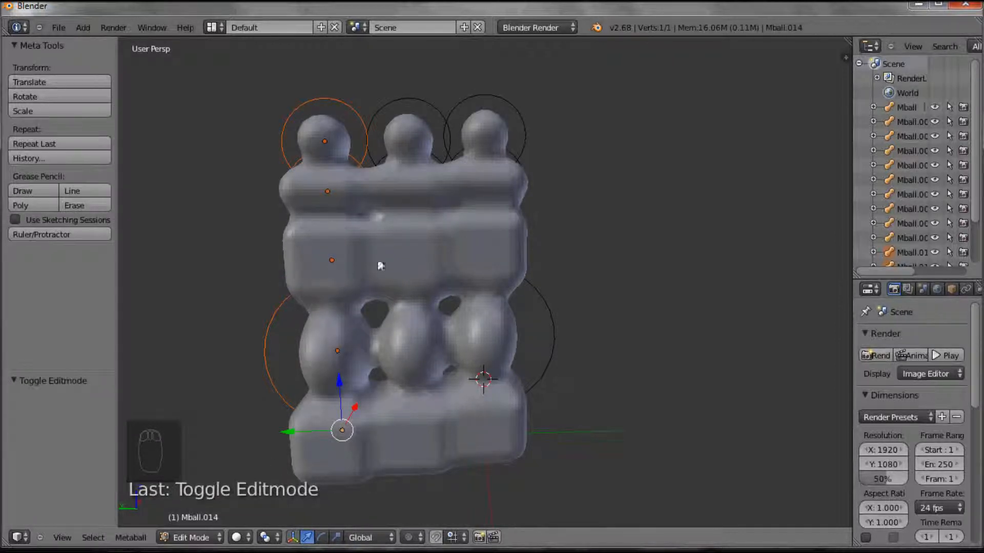
mouse_move(463, 257)
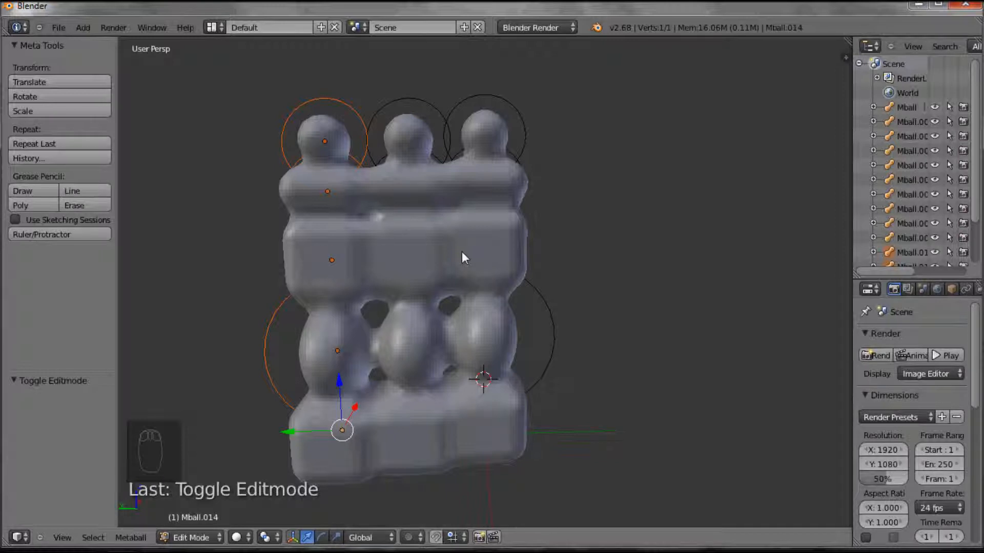
mouse_move(367, 296)
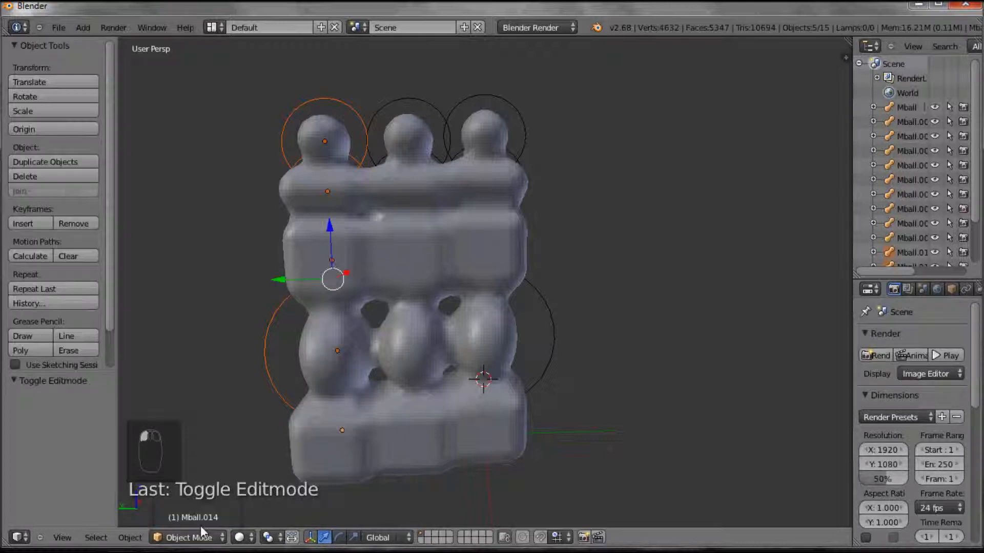
Step: Convert the three-column metaball block into a single mesh object, Mball.015
left_click(130, 538)
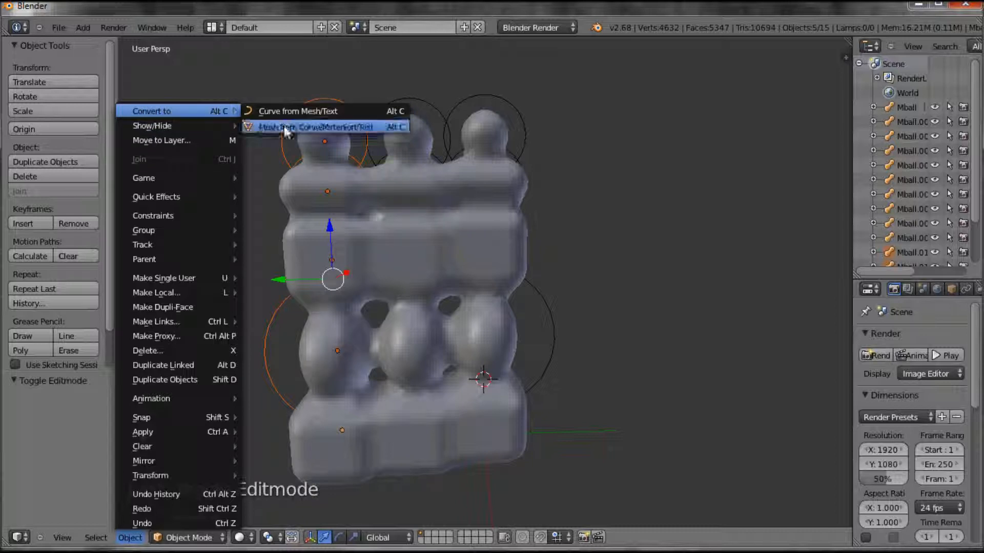
left_click(312, 127)
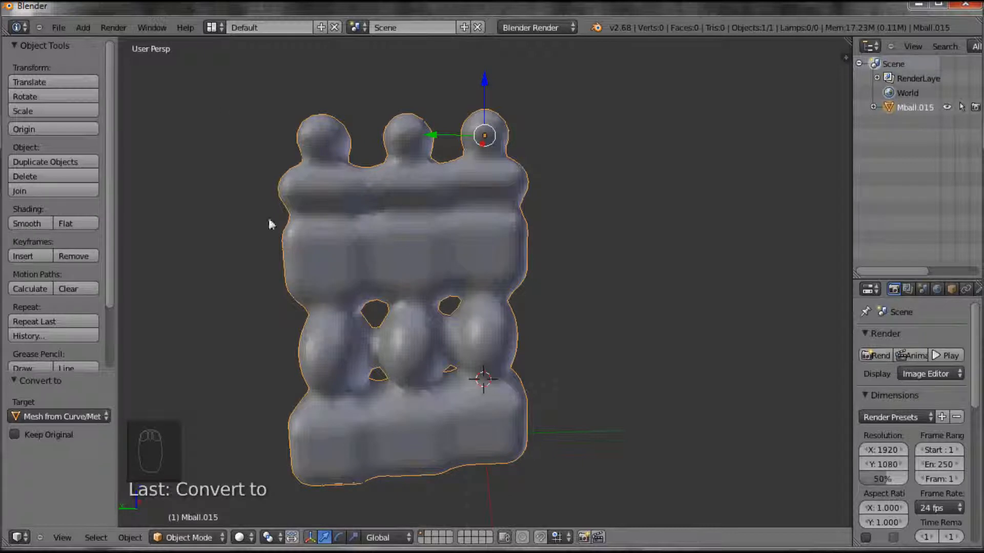
mouse_move(146, 541)
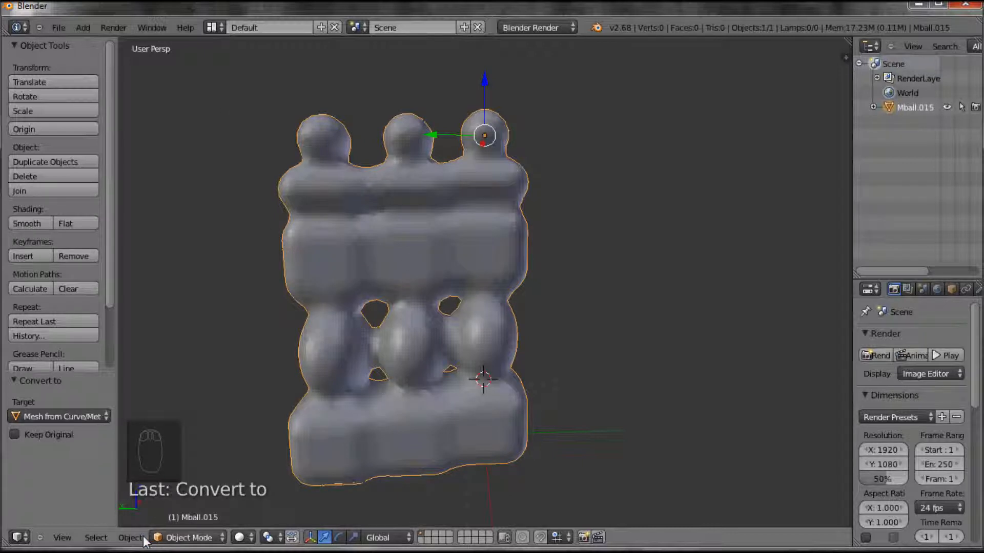
left_click(188, 537)
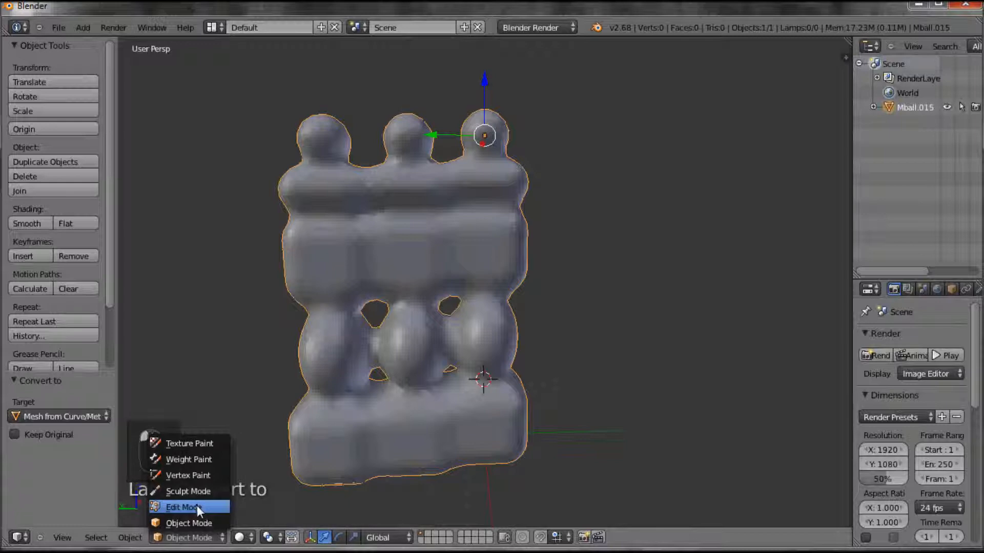
left_click(182, 507)
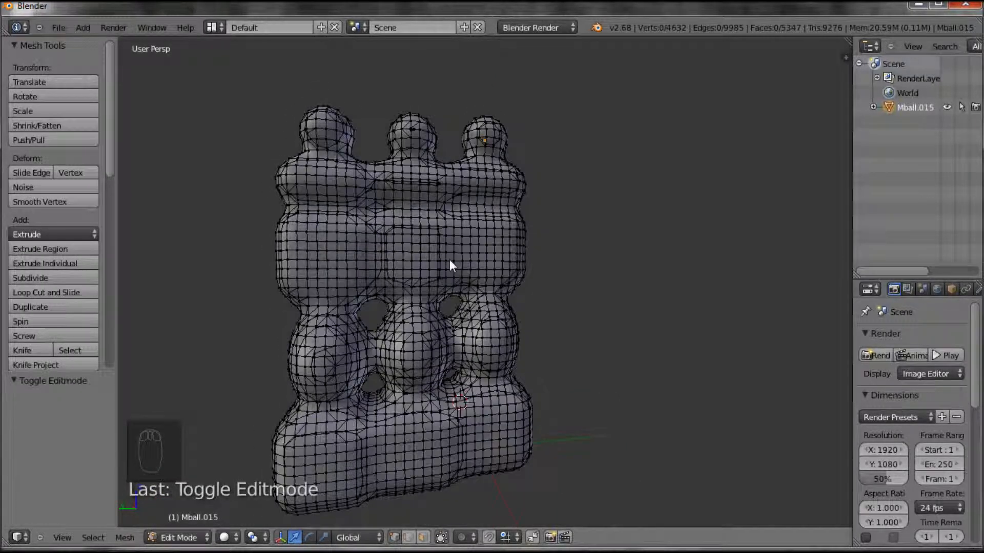
left_click(496, 248)
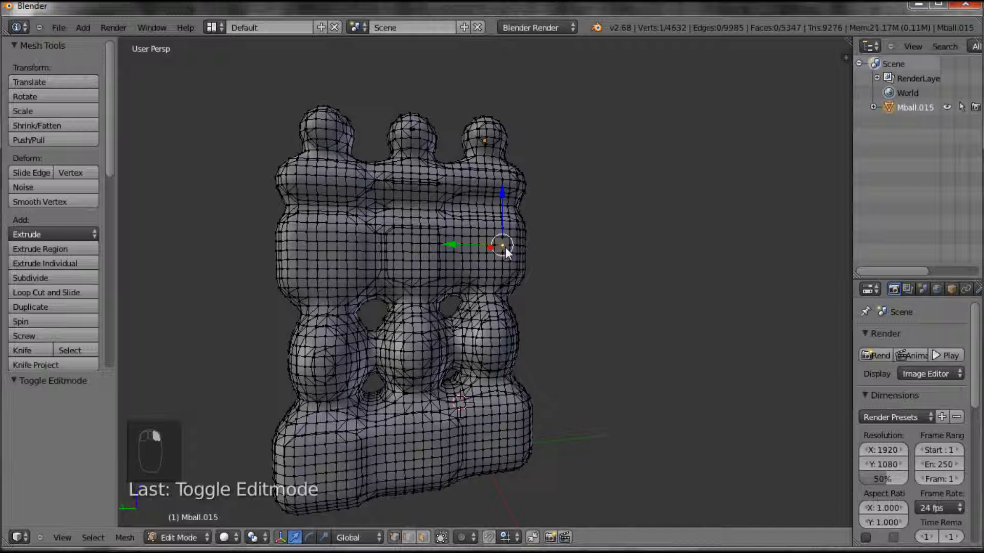
key("g")
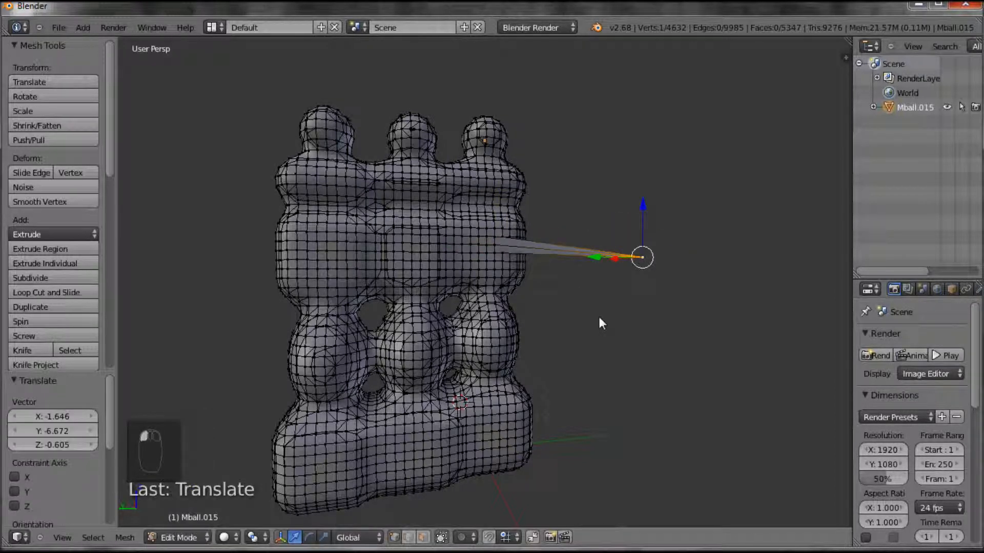
key("ctrl+z")
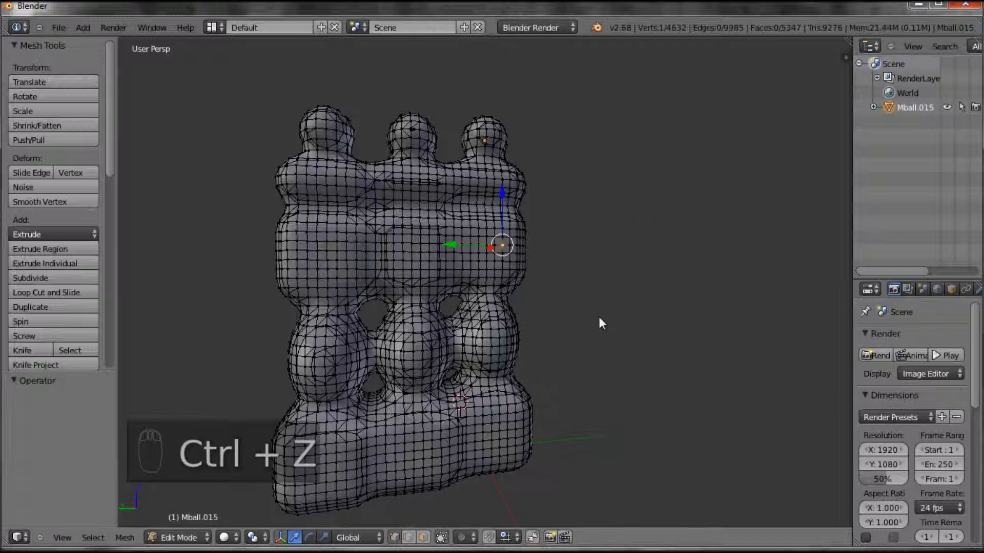
key("ctrl+z")
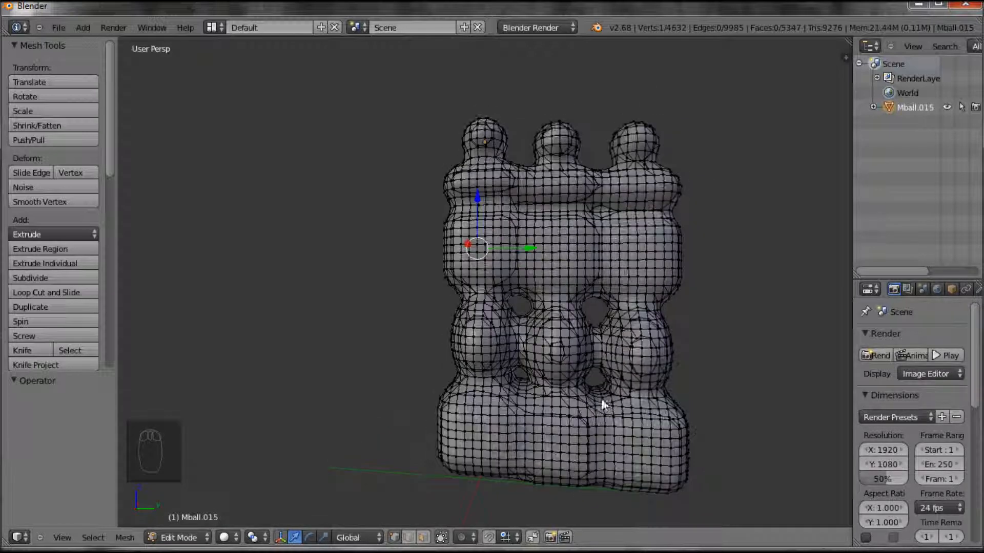
key("Tab")
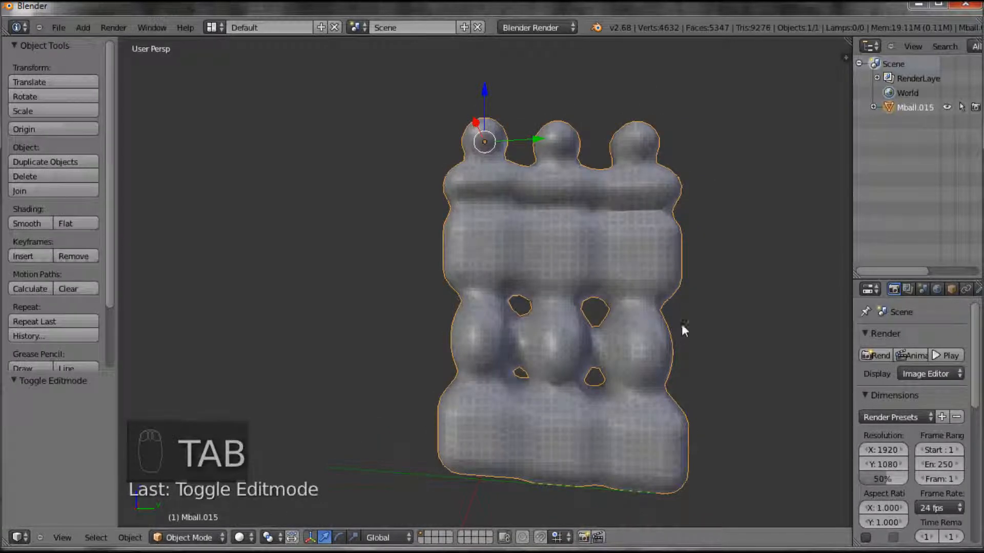
key("Tab")
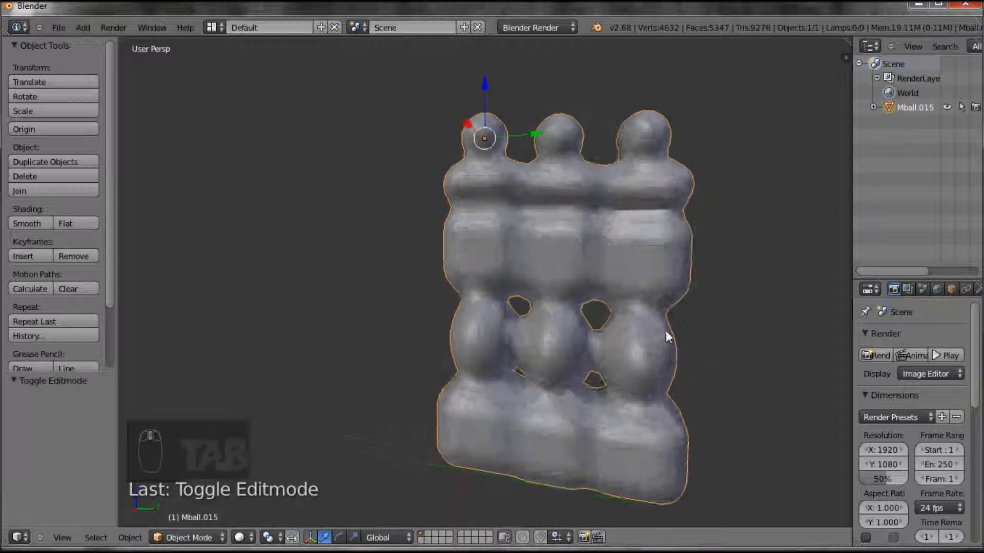